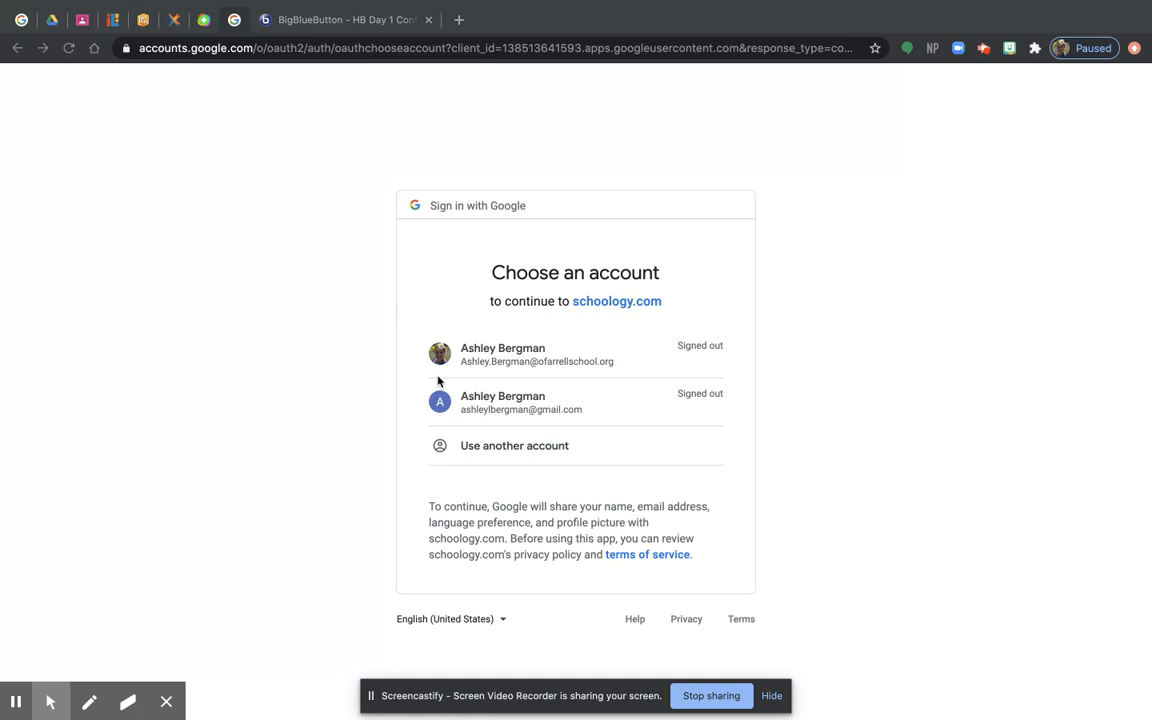
Enter ofarrellschool.illuminateed.com, then pick the school Google account and submit its password.
left_click(500, 48)
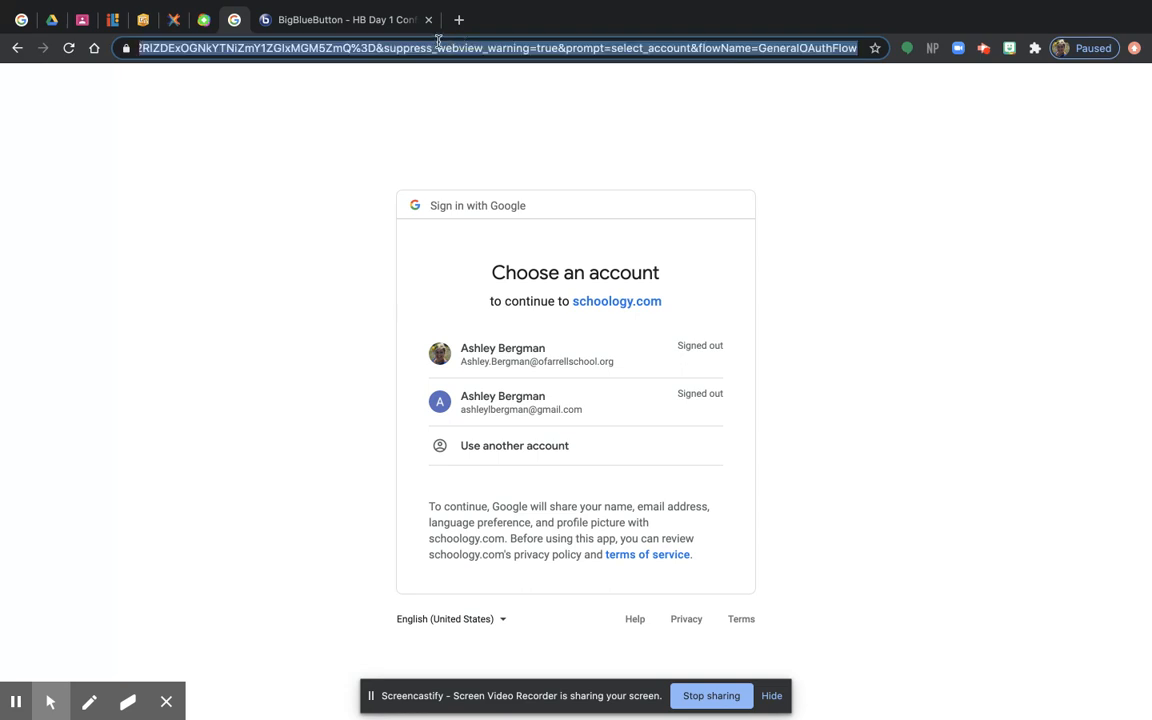
type("ofarrellschool.illuminateed.com")
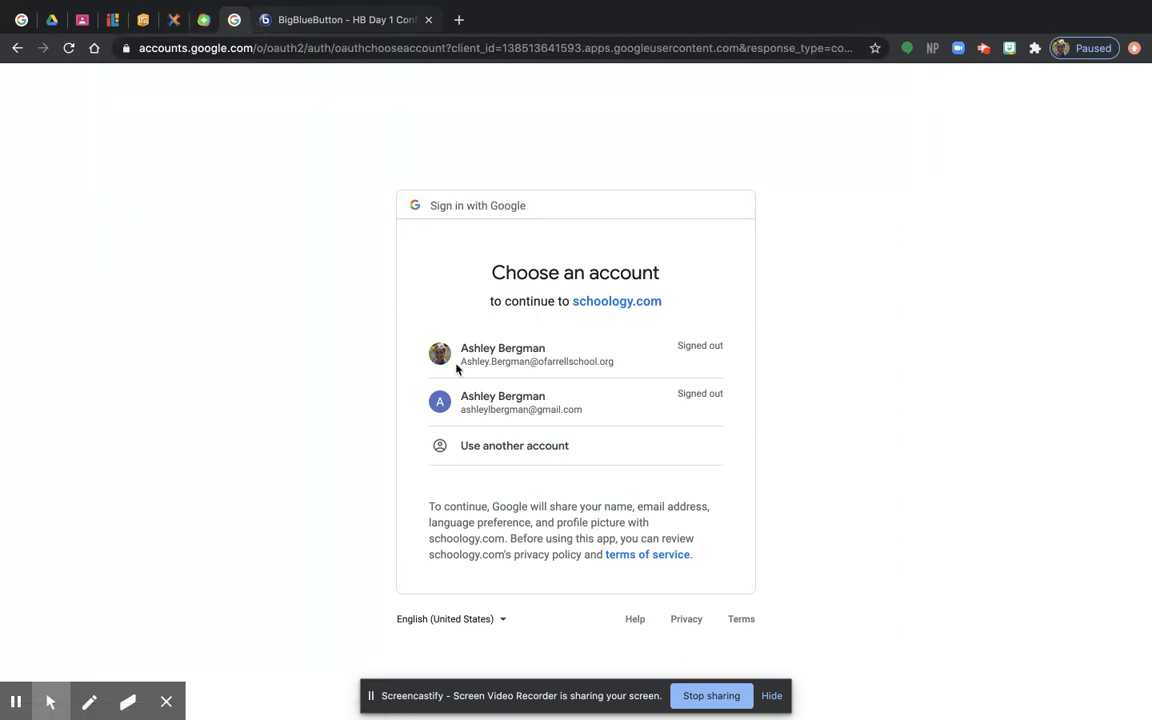
mouse_move(367, 230)
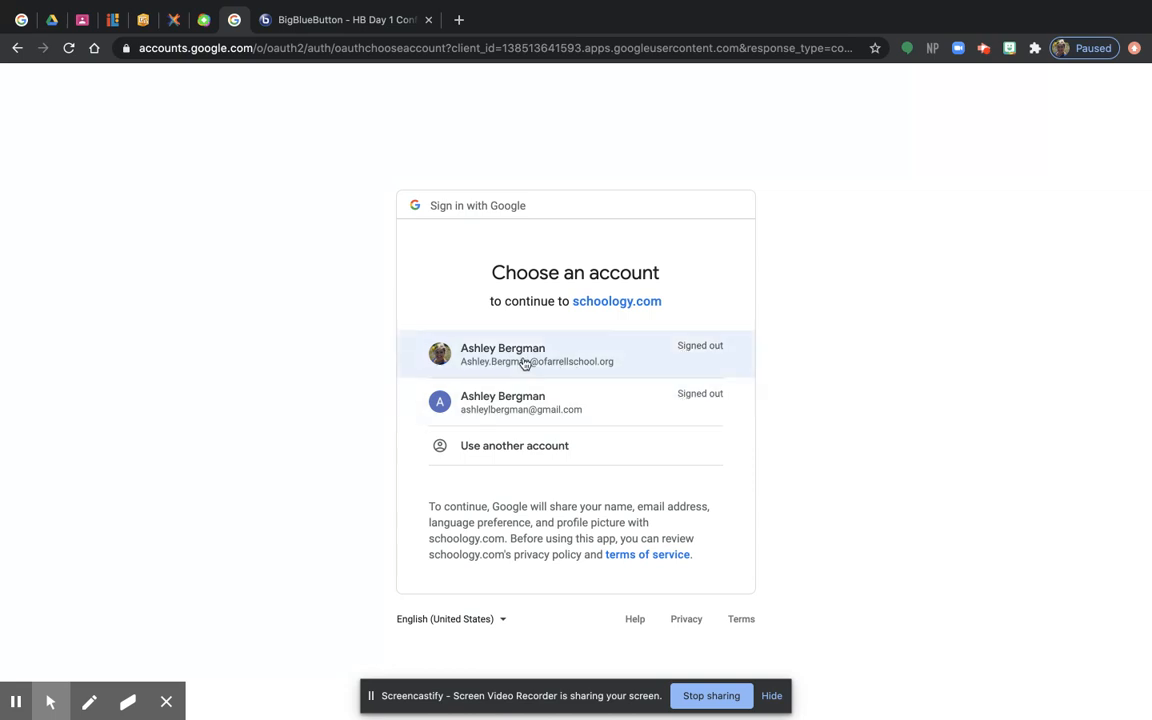
left_click(536, 354)
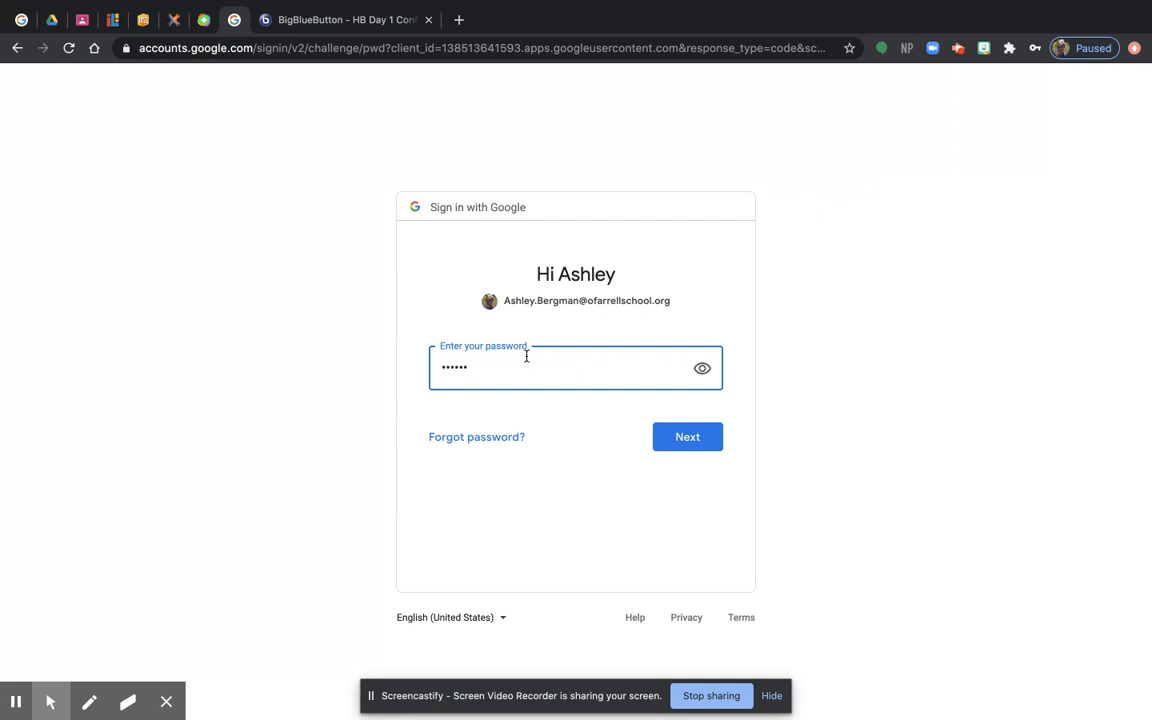
left_click(687, 437)
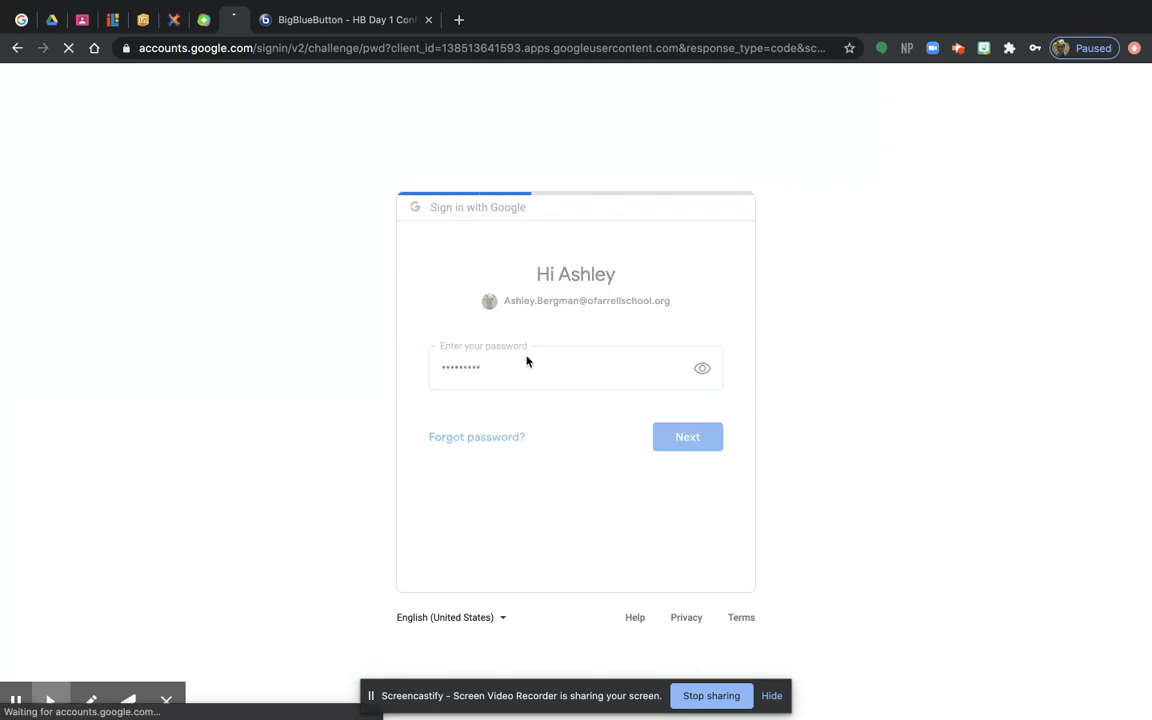
left_click(687, 436)
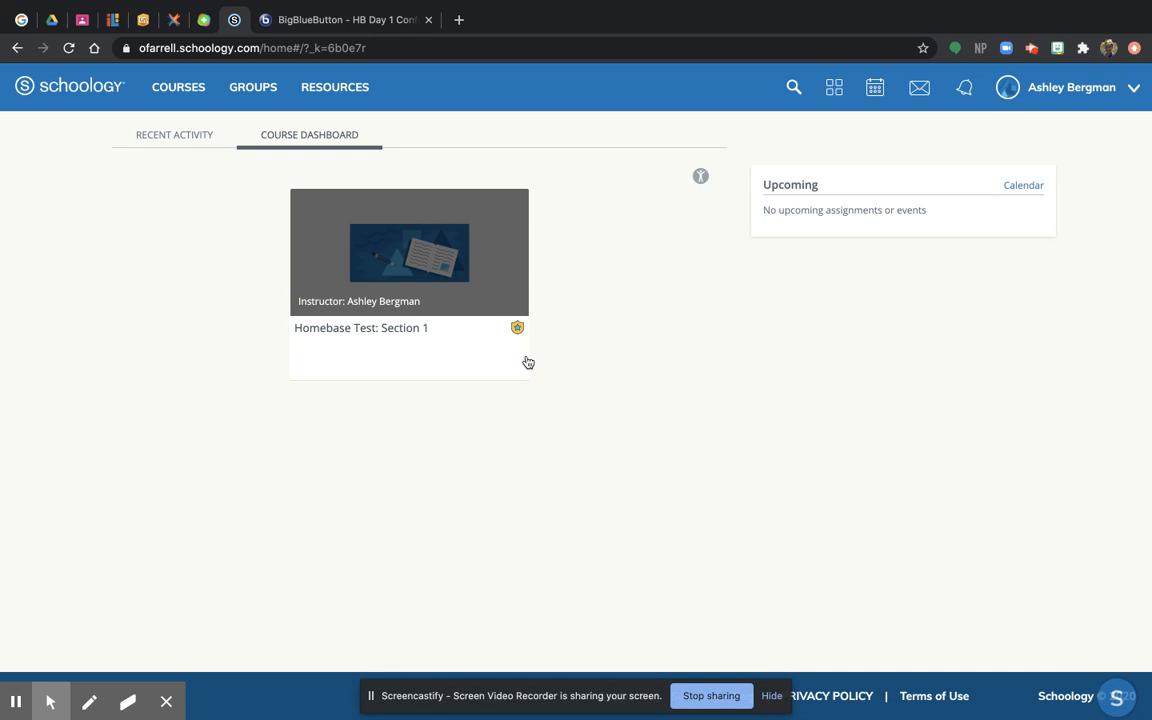
mouse_move(184, 303)
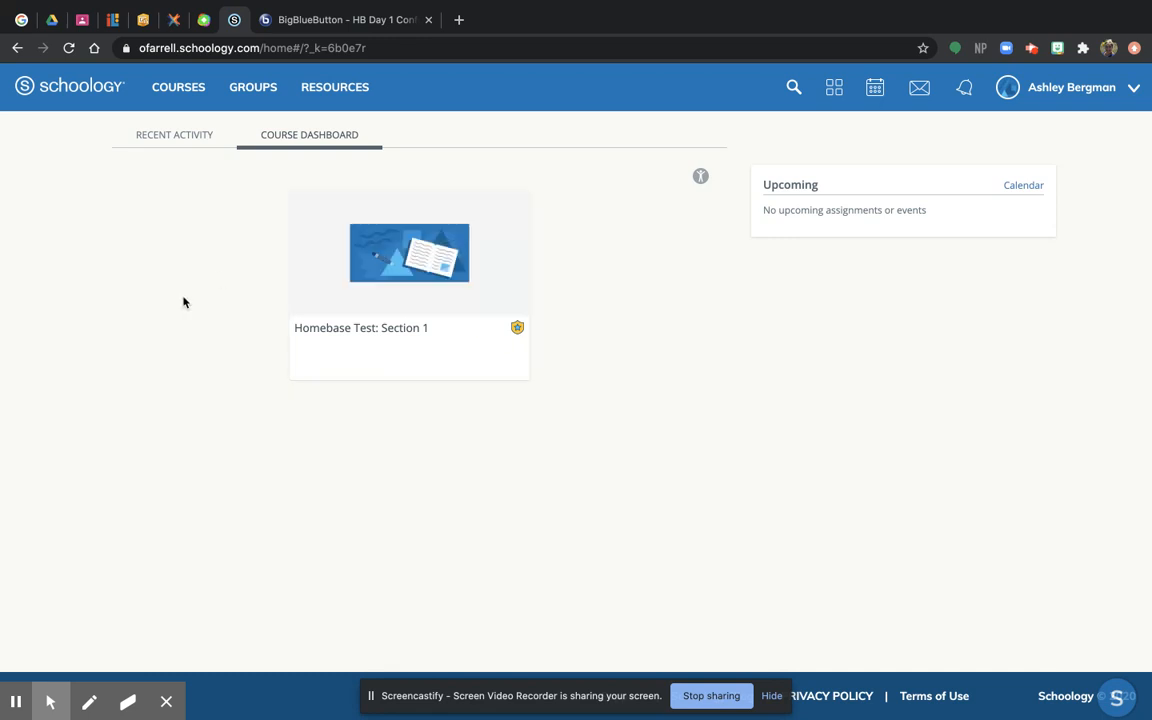
mouse_move(561, 373)
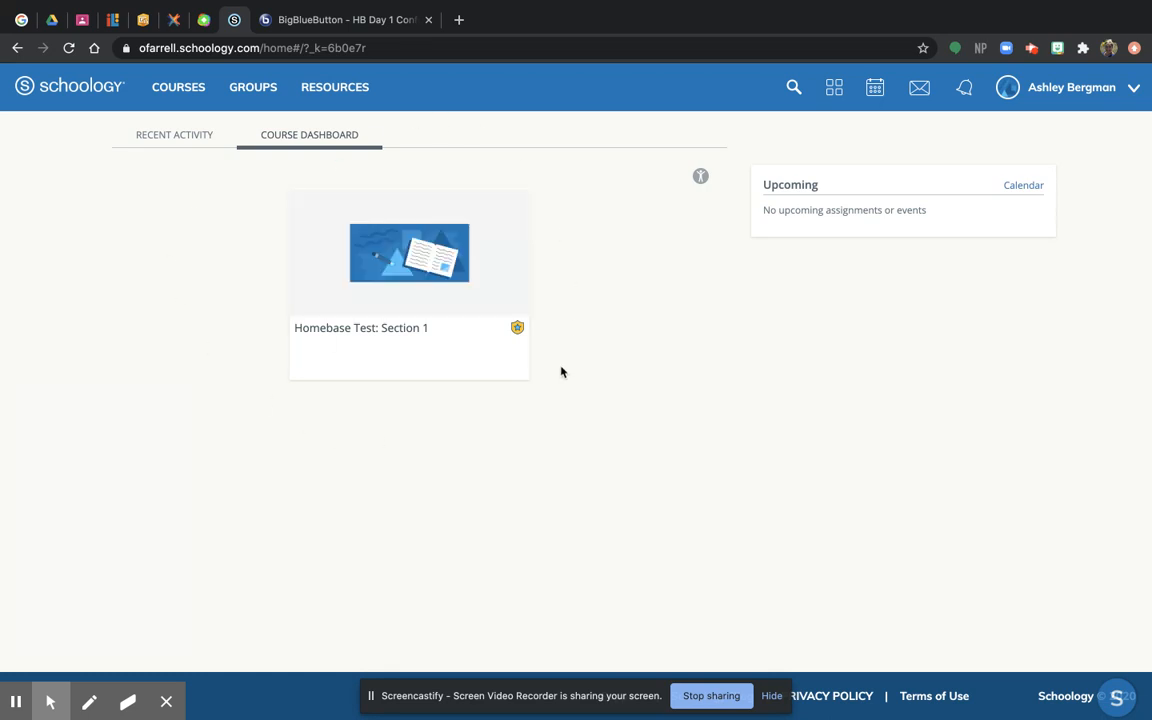
mouse_move(192, 393)
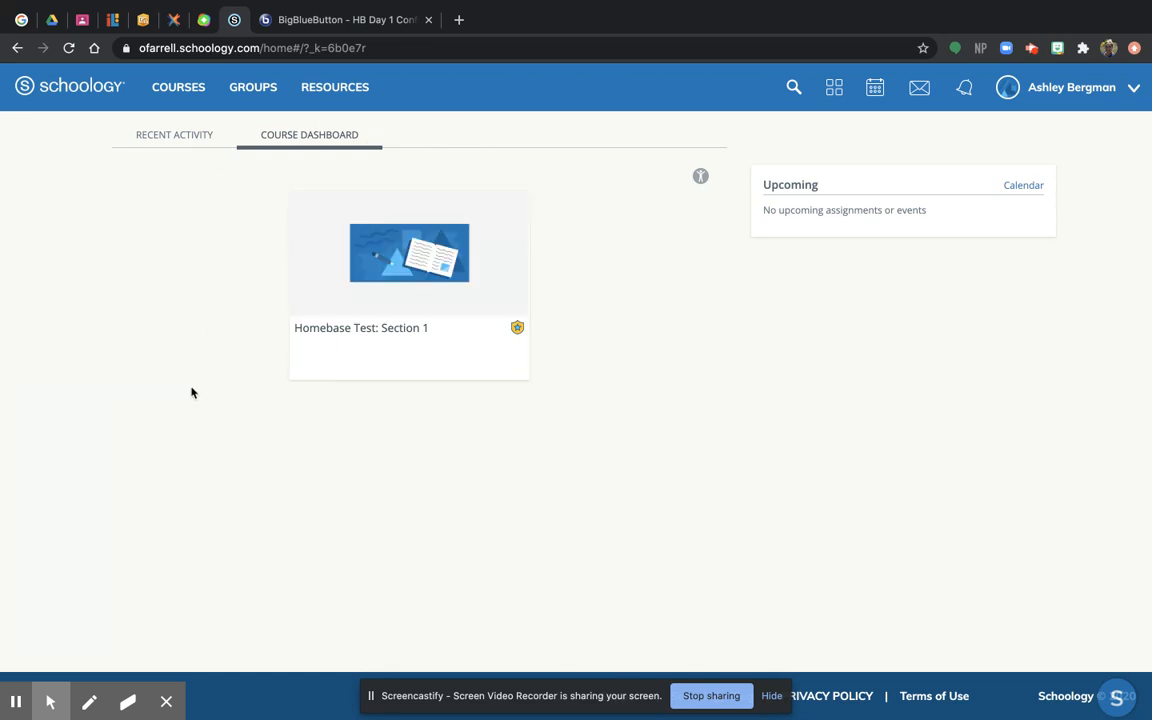
mouse_move(271, 167)
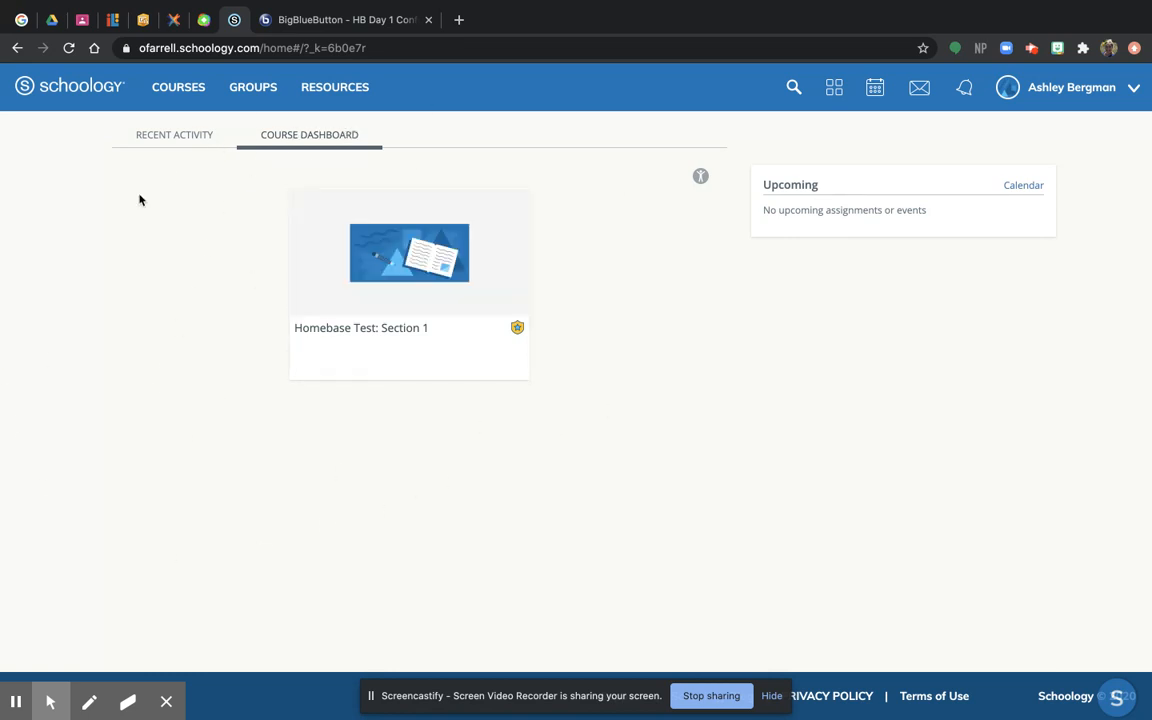
mouse_move(238, 468)
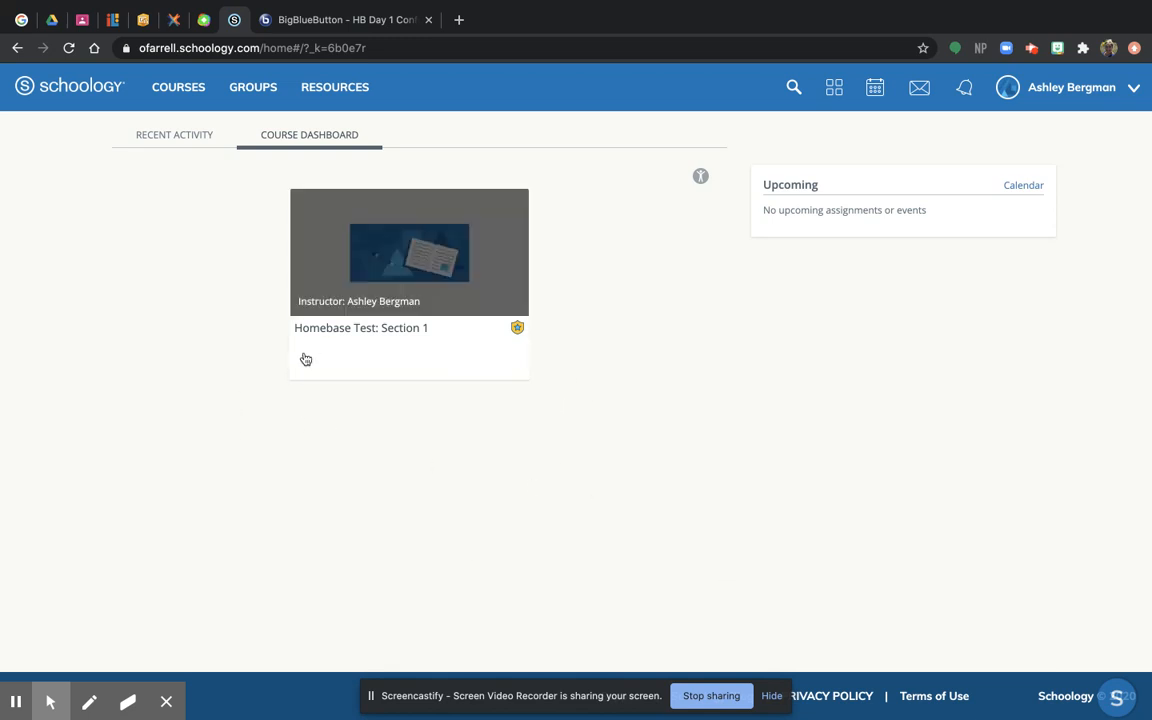
mouse_move(336, 345)
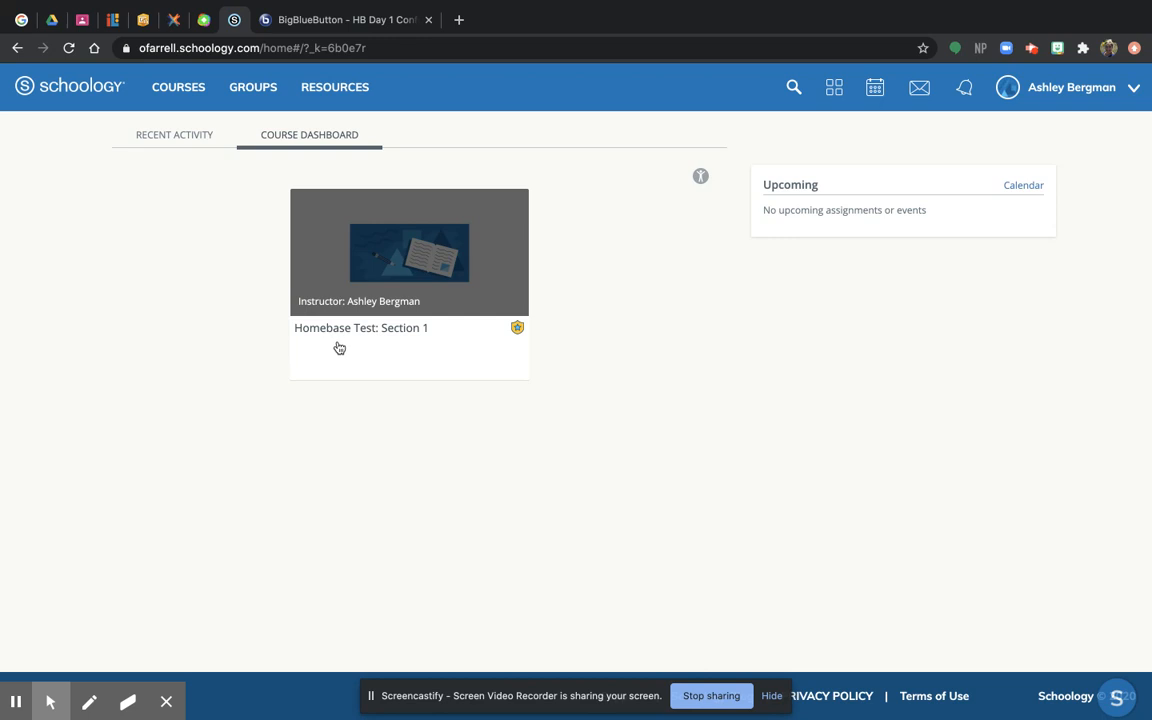
mouse_move(350, 443)
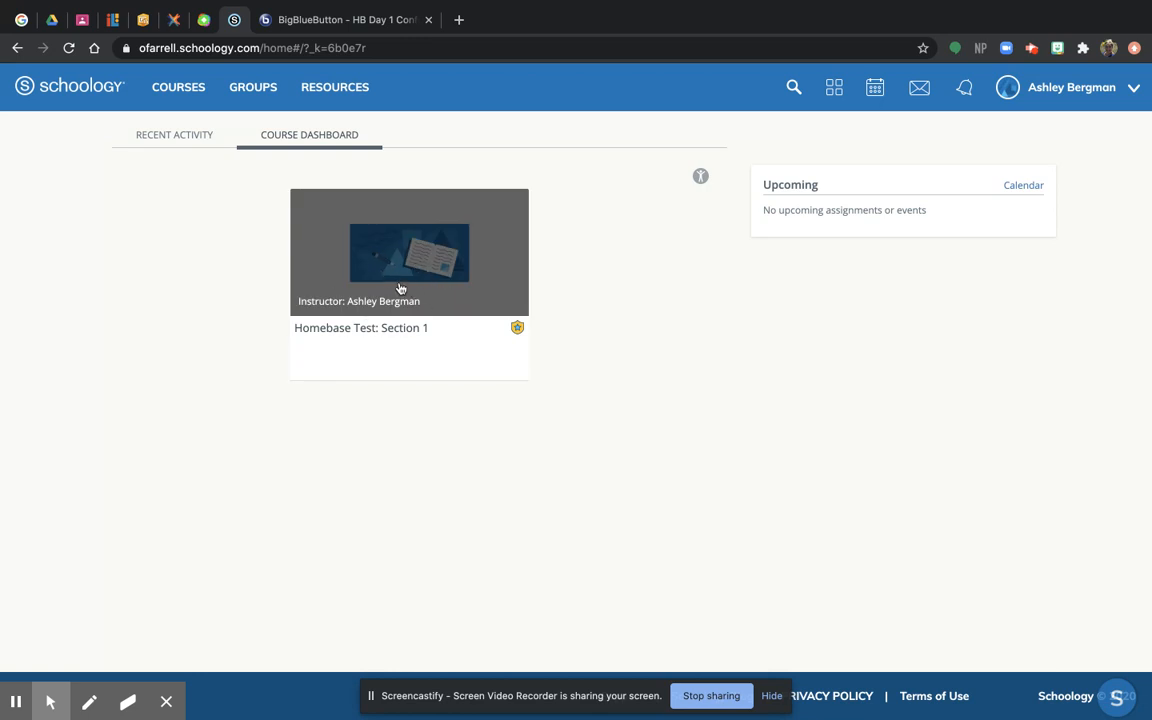
Open the Homebase Test: Section 1 card from the Course Dashboard.
left_click(408, 252)
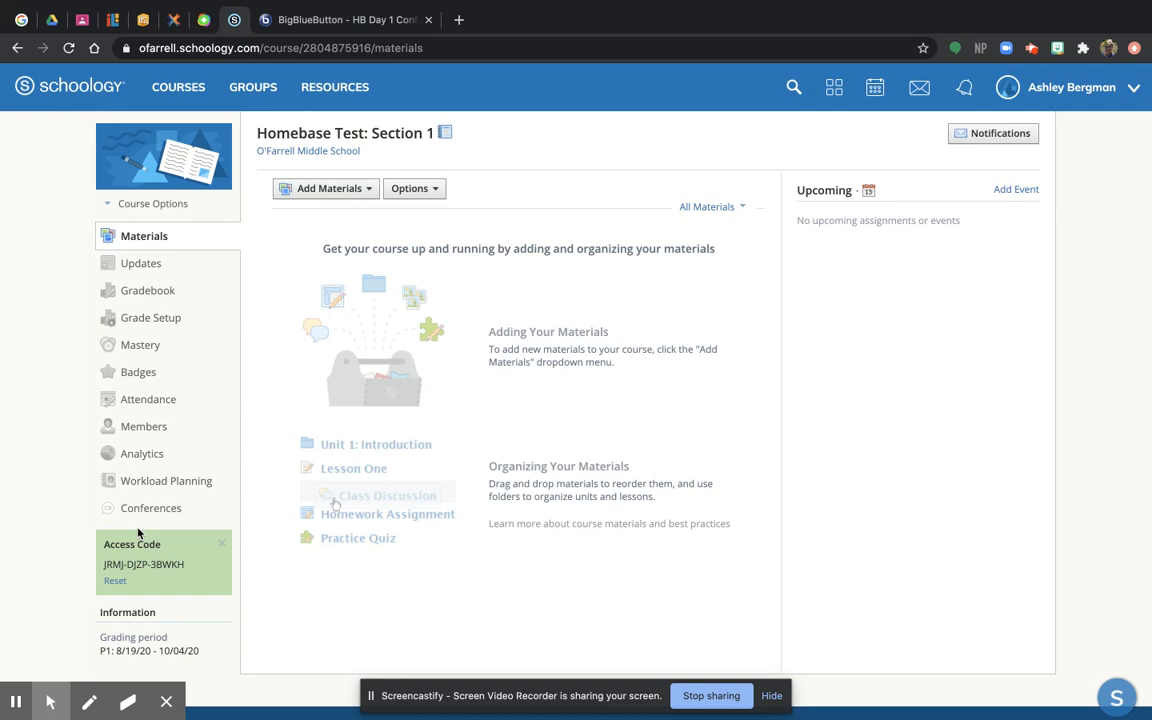
mouse_move(140, 512)
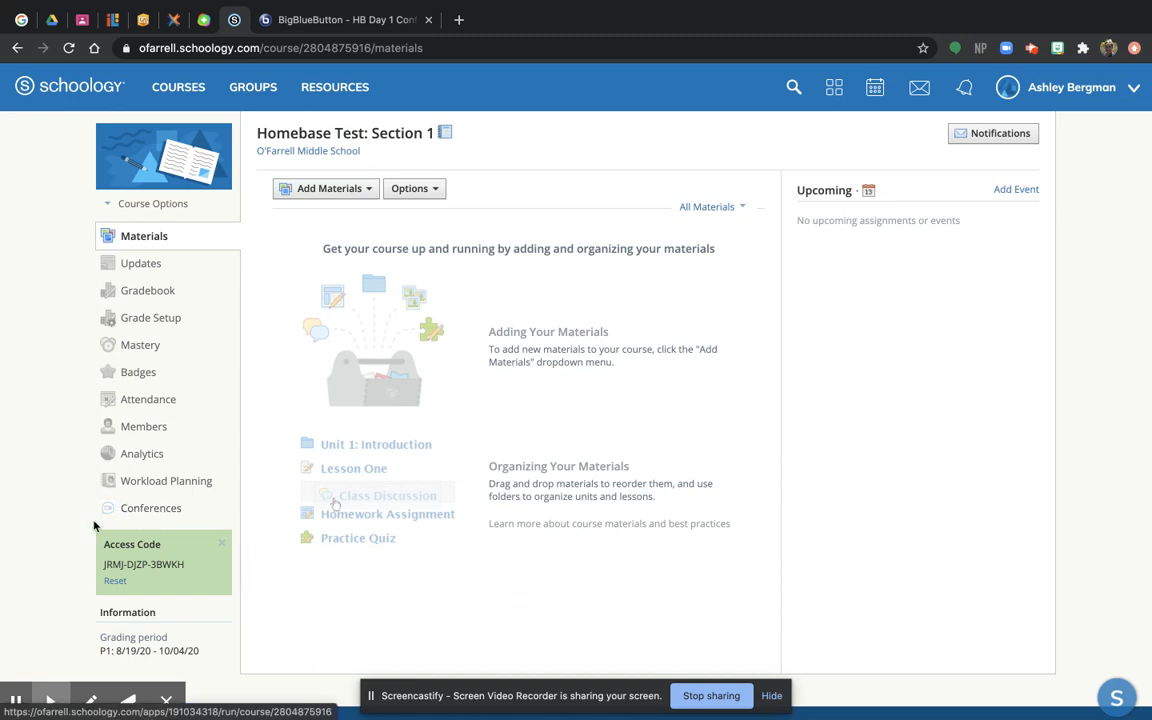
Open Conferences in the Homebase course, where HB Day 1 Conference shows in progress.
left_click(151, 508)
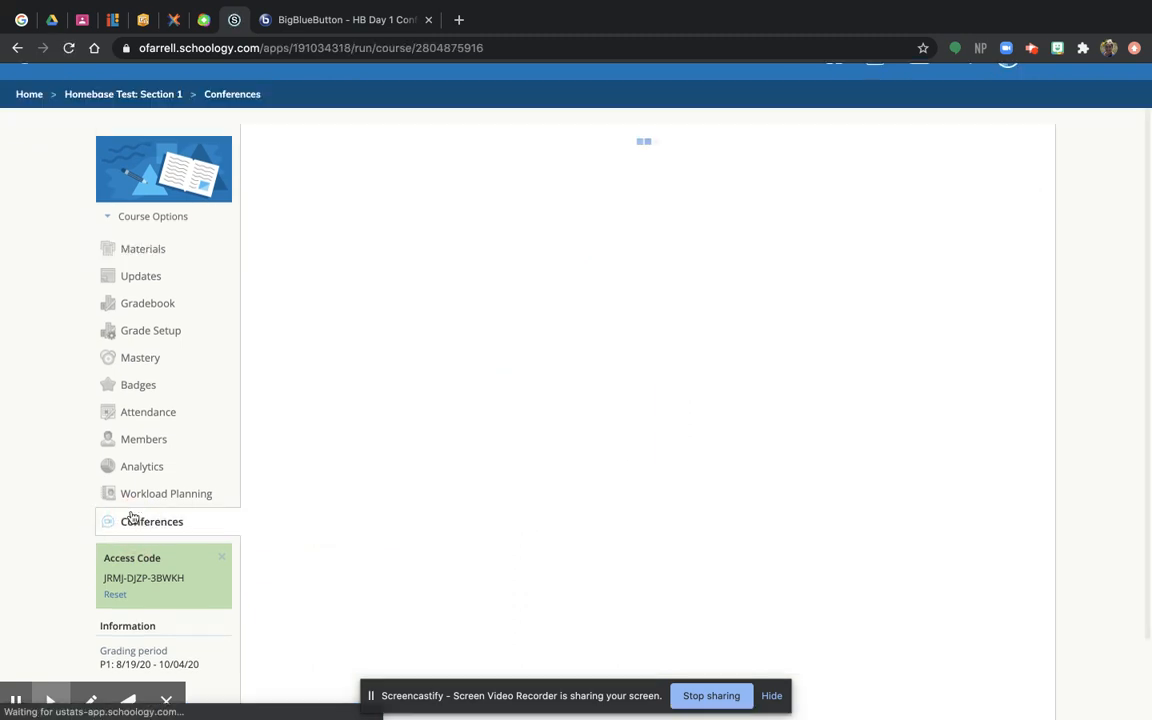
left_click(151, 521)
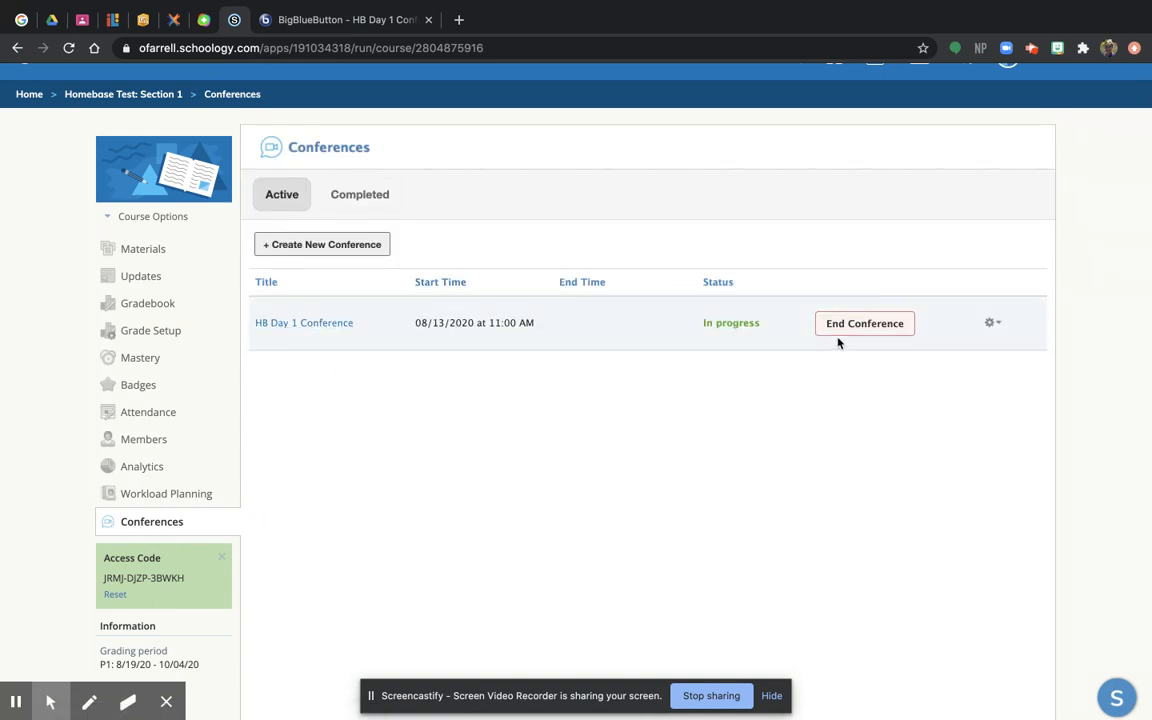
mouse_move(777, 337)
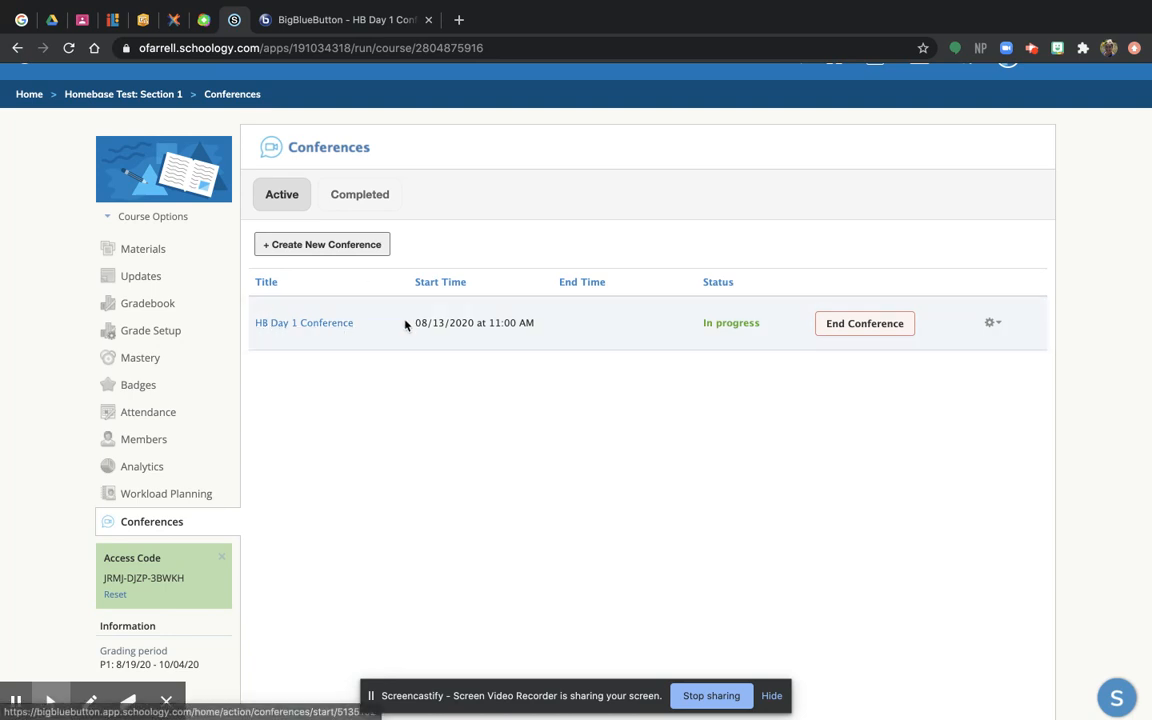
mouse_move(293, 387)
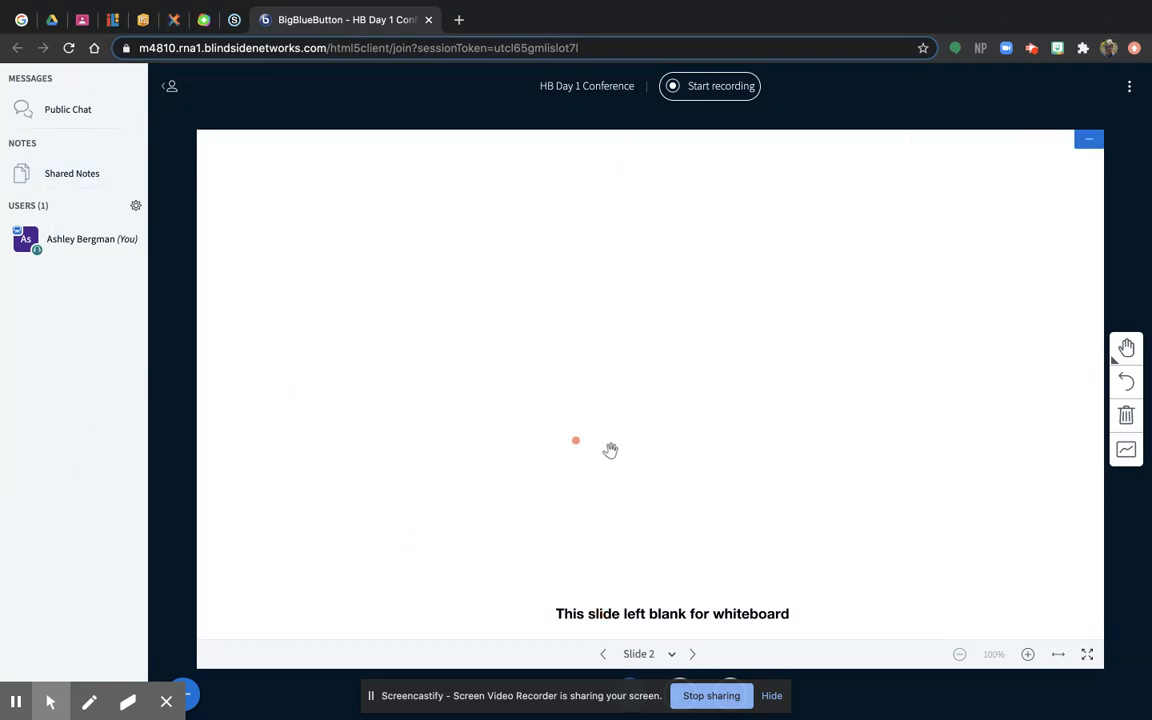
mouse_move(335, 331)
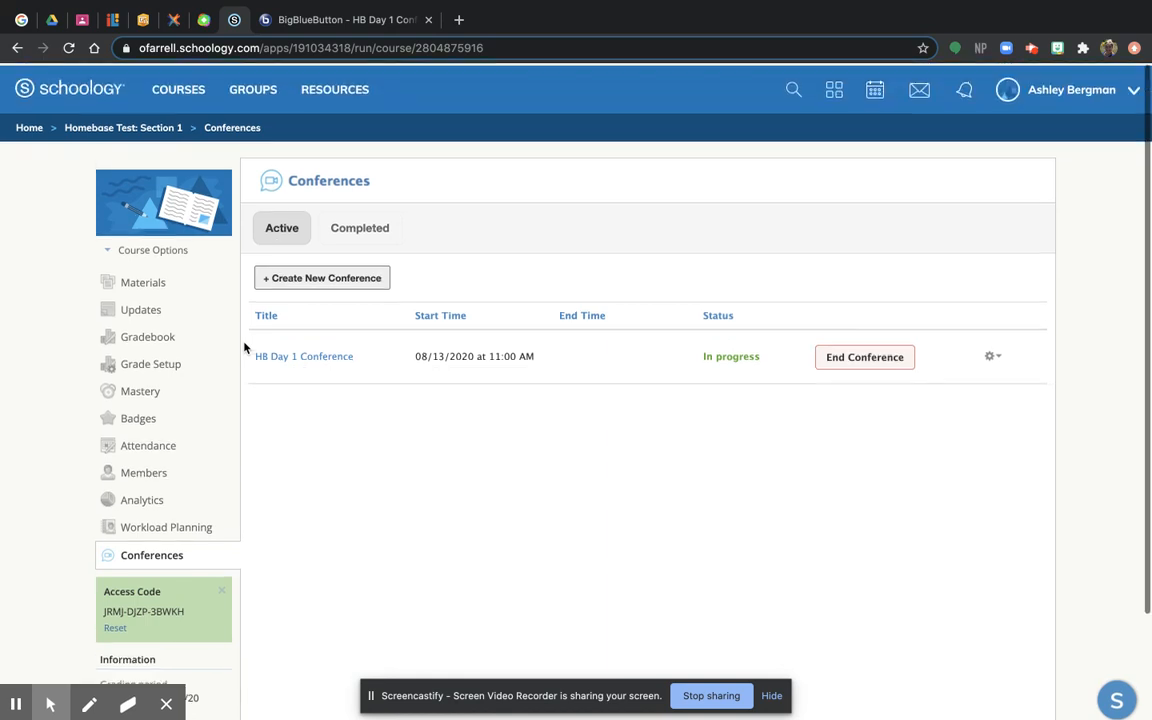
Log out of Schoology from the account name dropdown.
left_click(1071, 88)
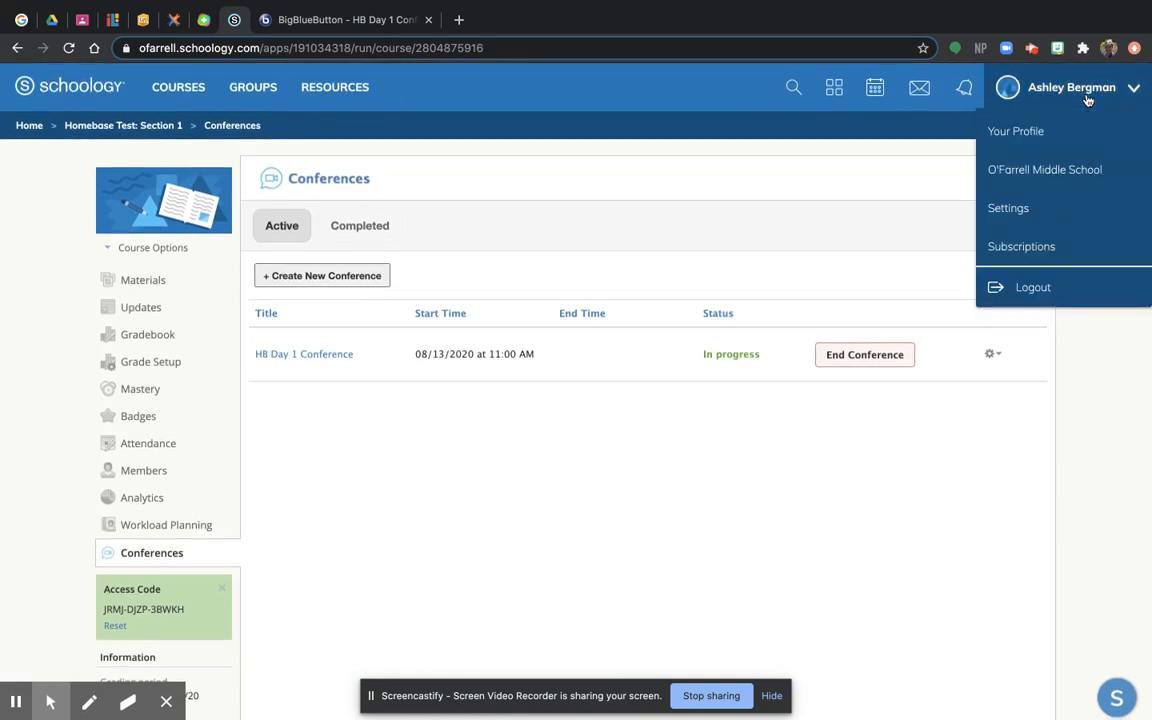
left_click(1033, 287)
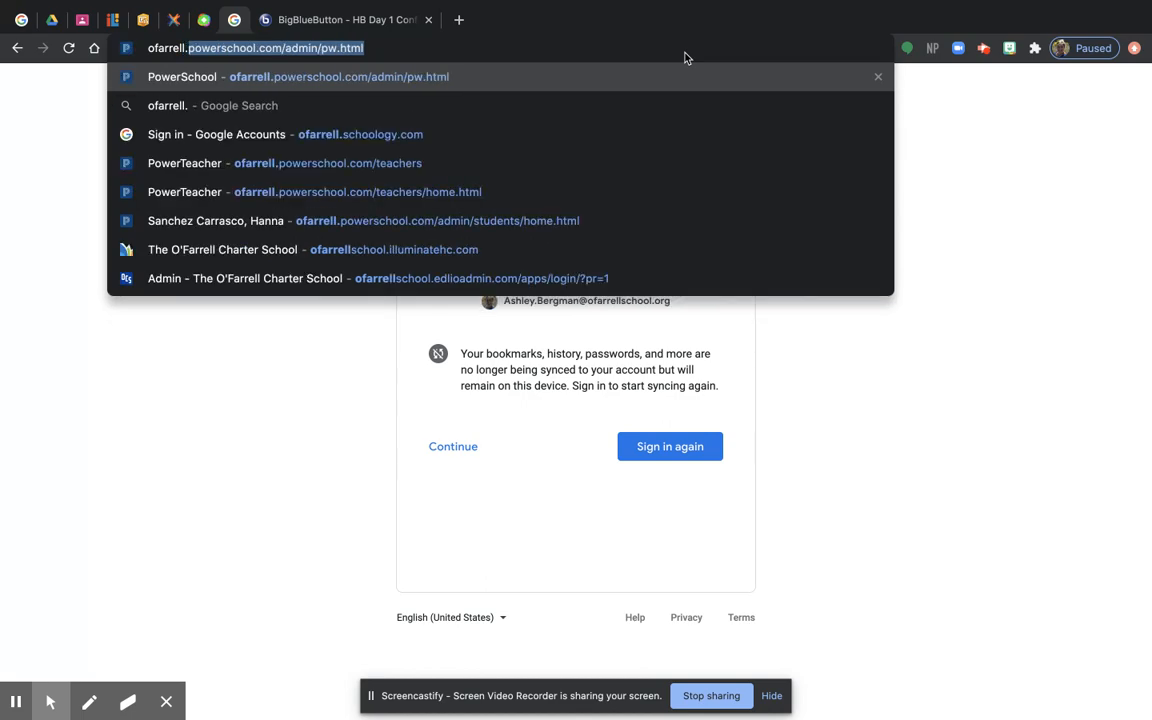
type("ofarrell.schoology.com")
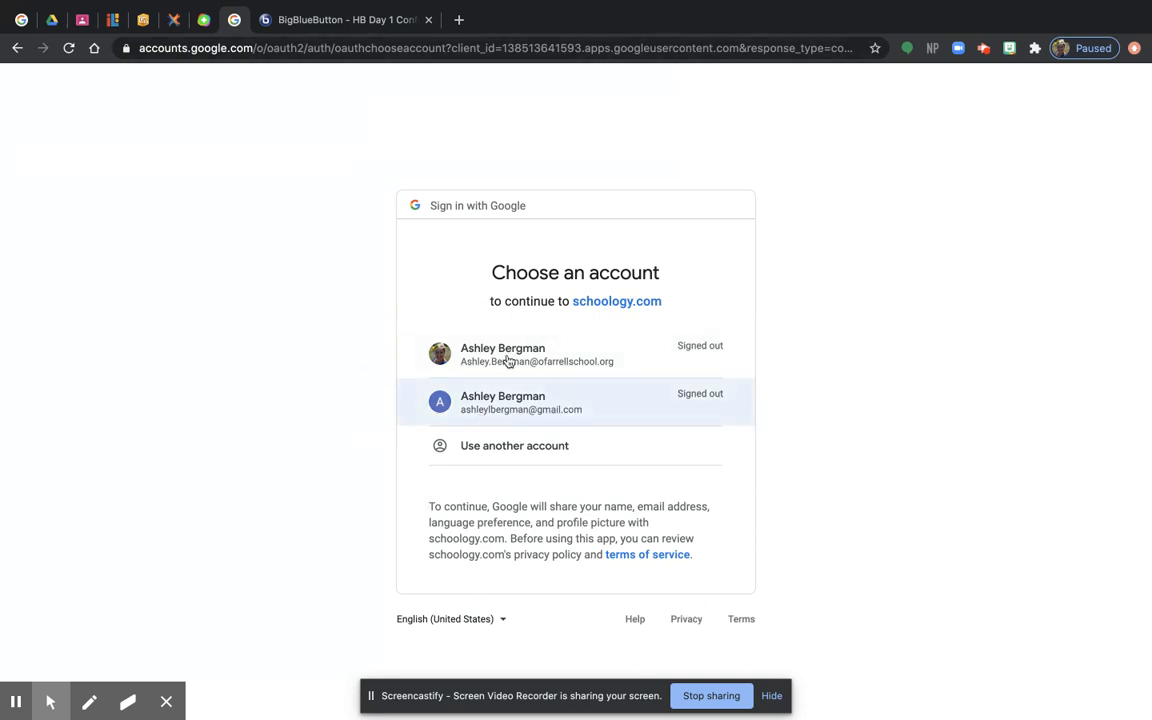
mouse_move(528, 429)
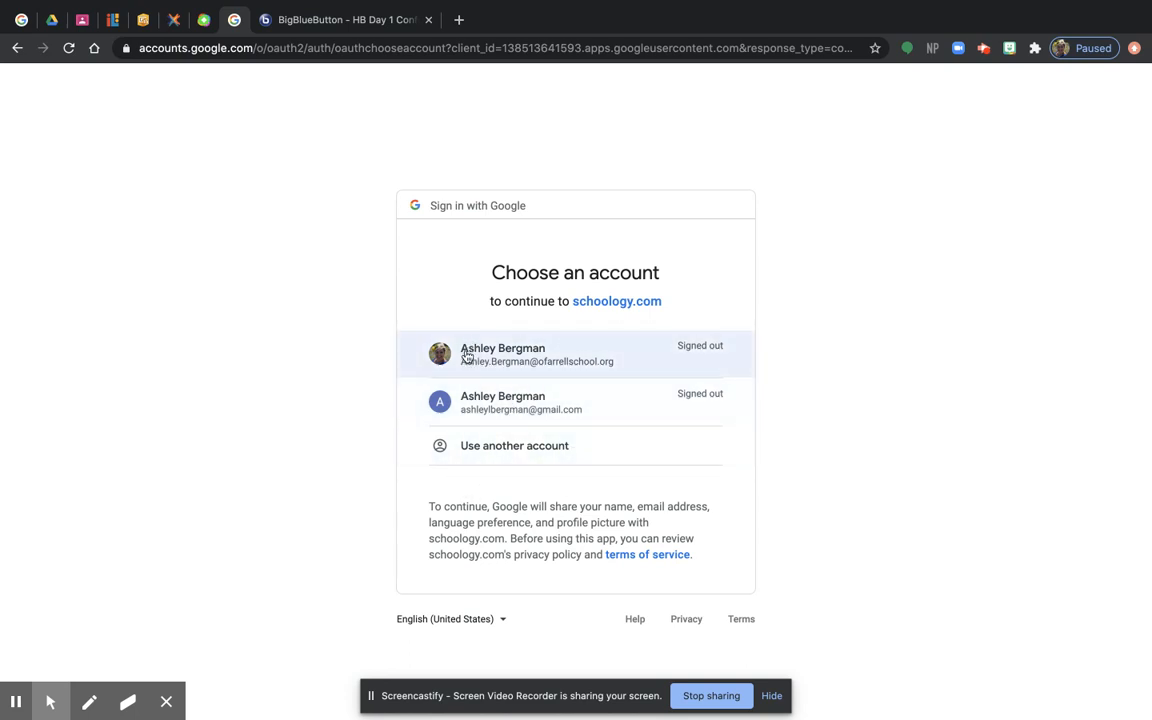
mouse_move(570, 368)
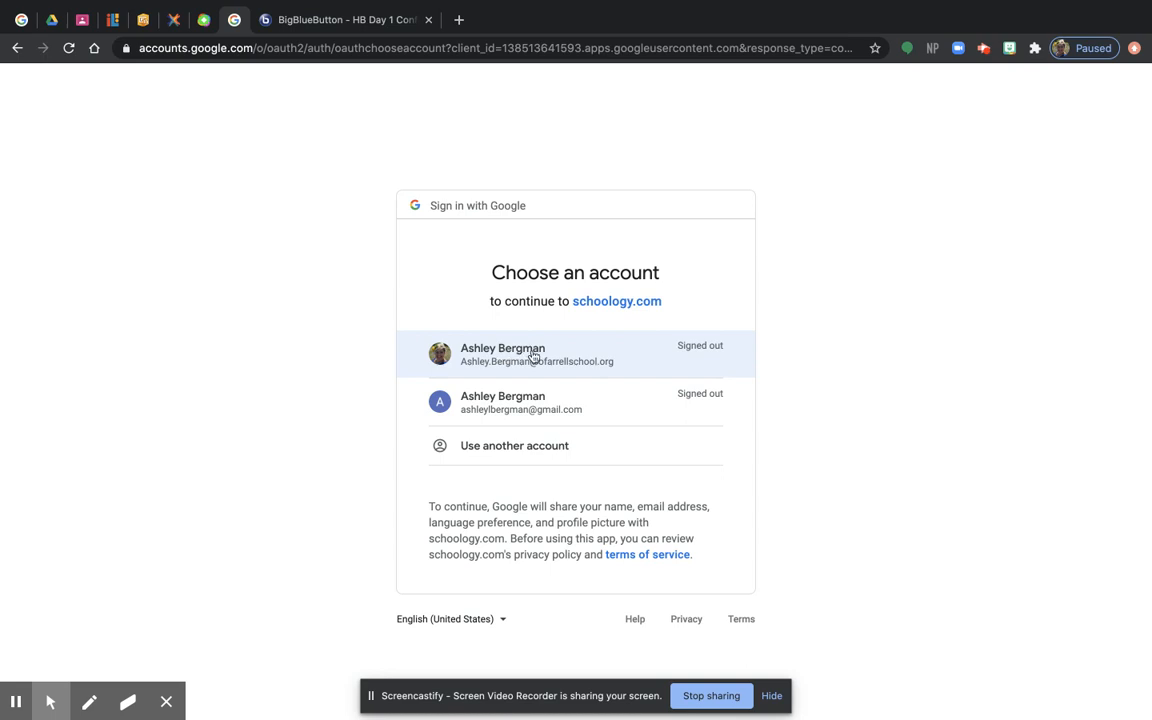
Choose the school Google account and submit its password to reach the course dashboard.
left_click(536, 354)
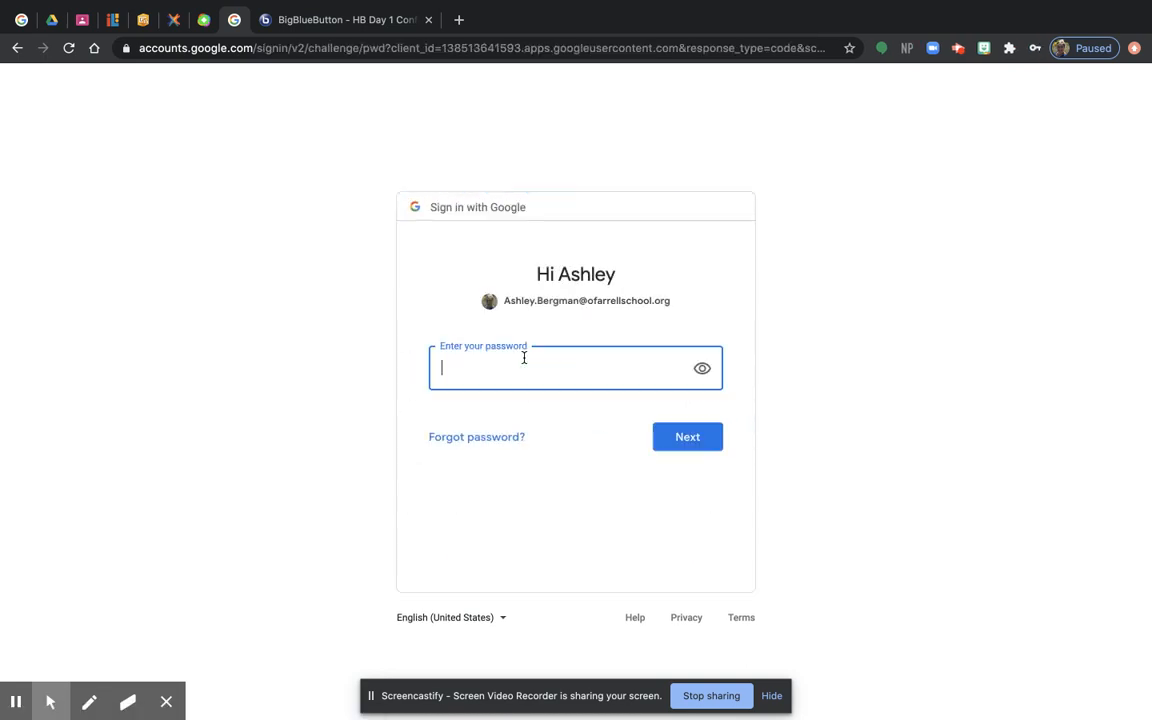
type("•")
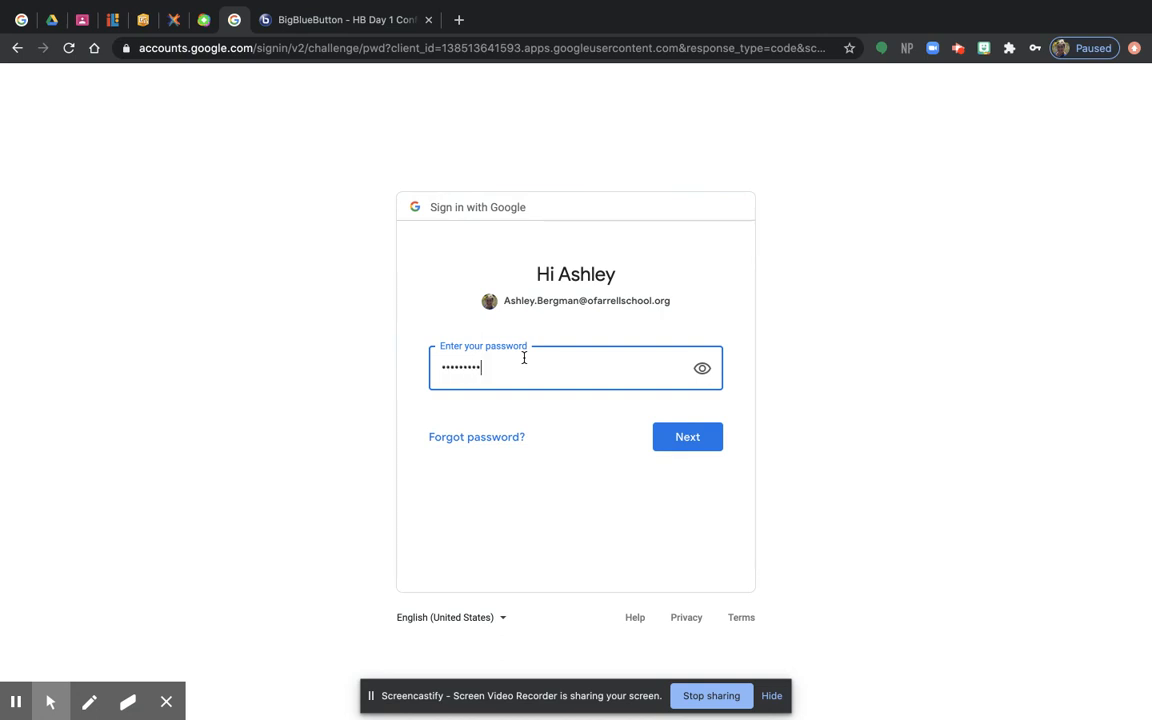
left_click(687, 437)
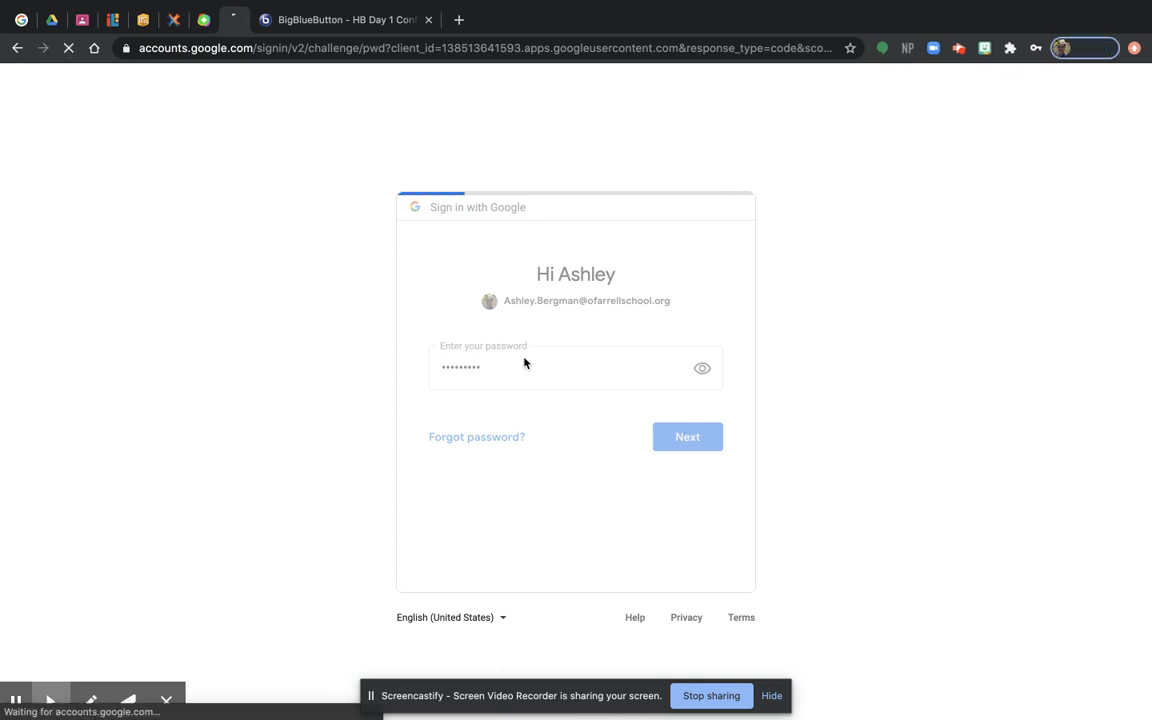
left_click(687, 437)
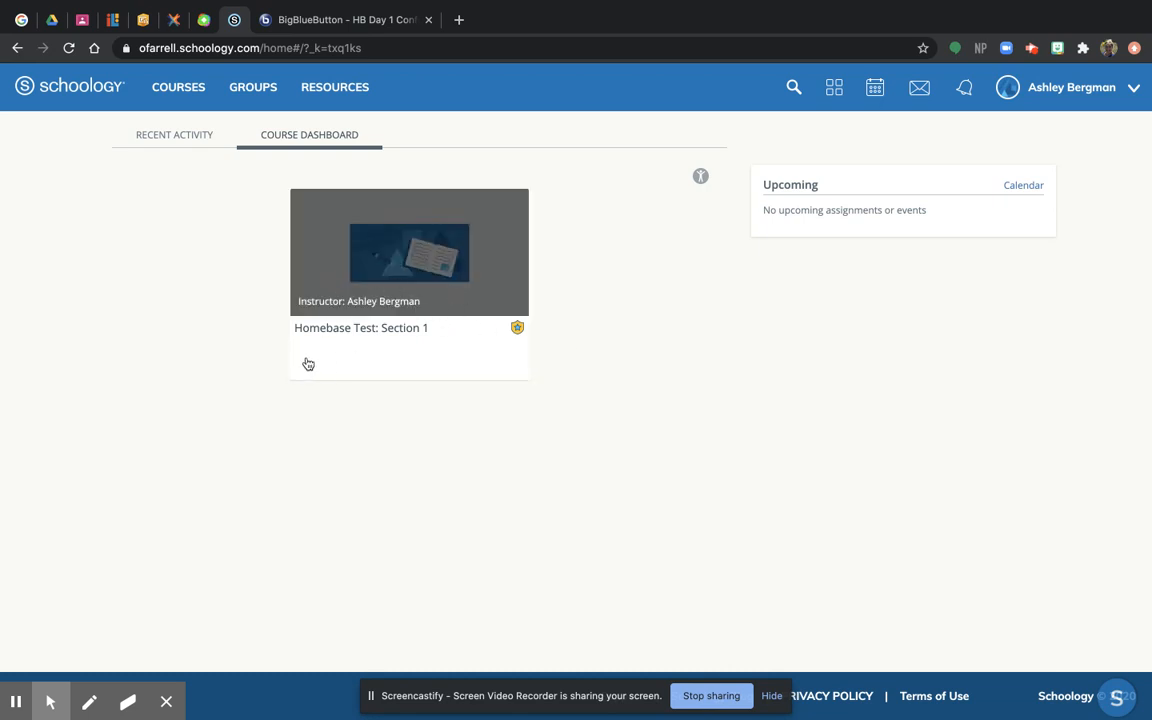
mouse_move(330, 302)
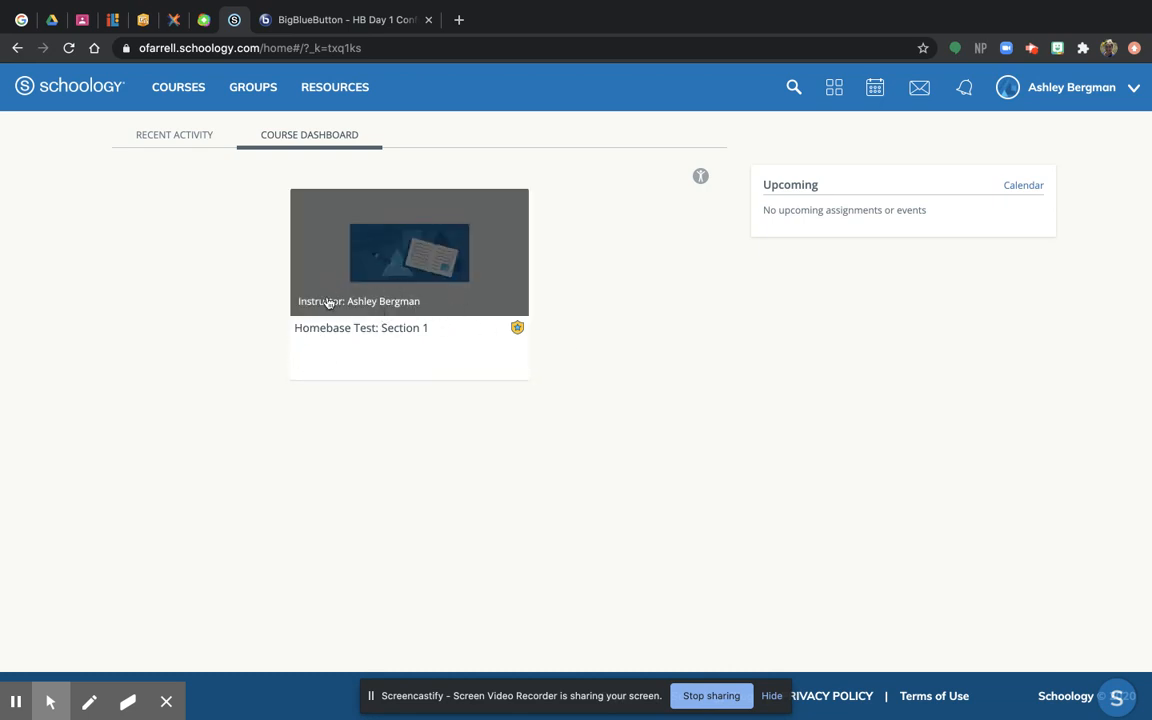
mouse_move(423, 315)
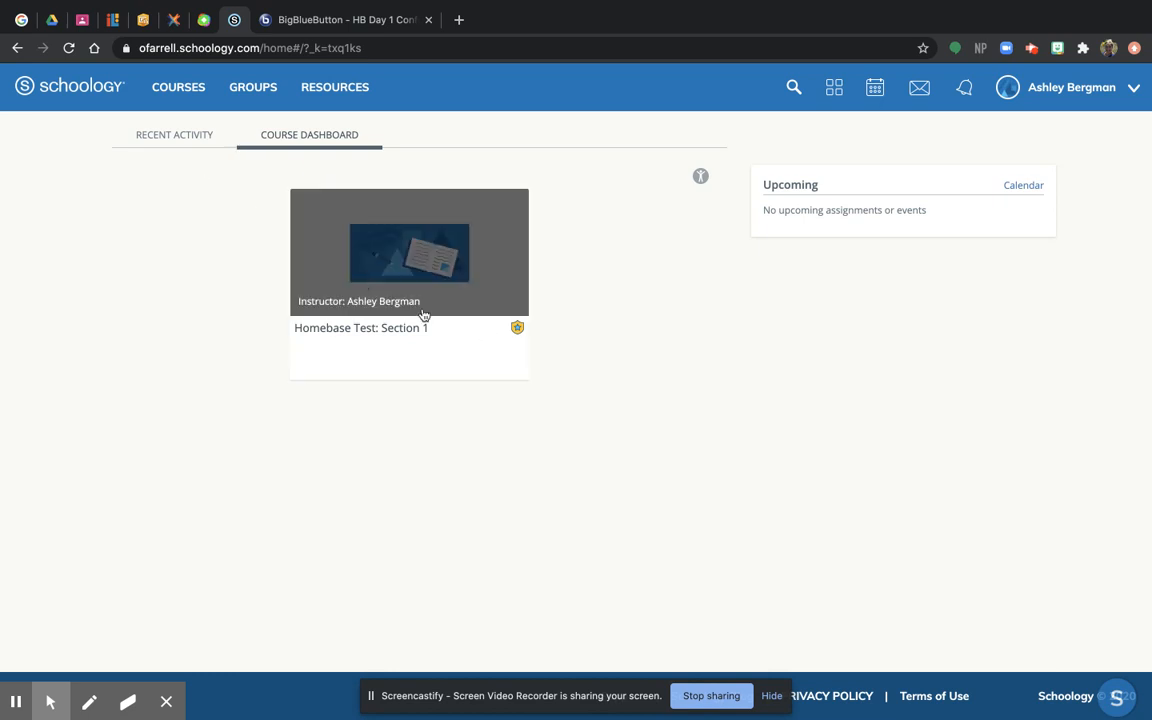
mouse_move(318, 180)
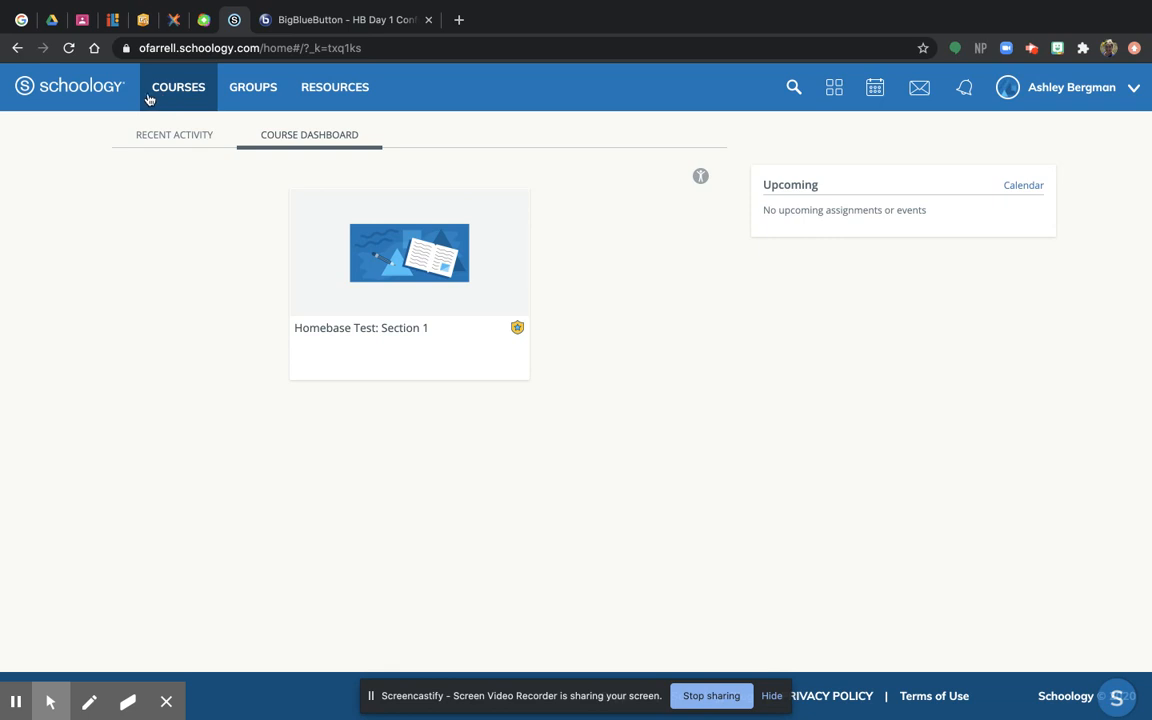
Open Homebase Test: Section 1 from the COURSES menu in the top bar.
left_click(178, 87)
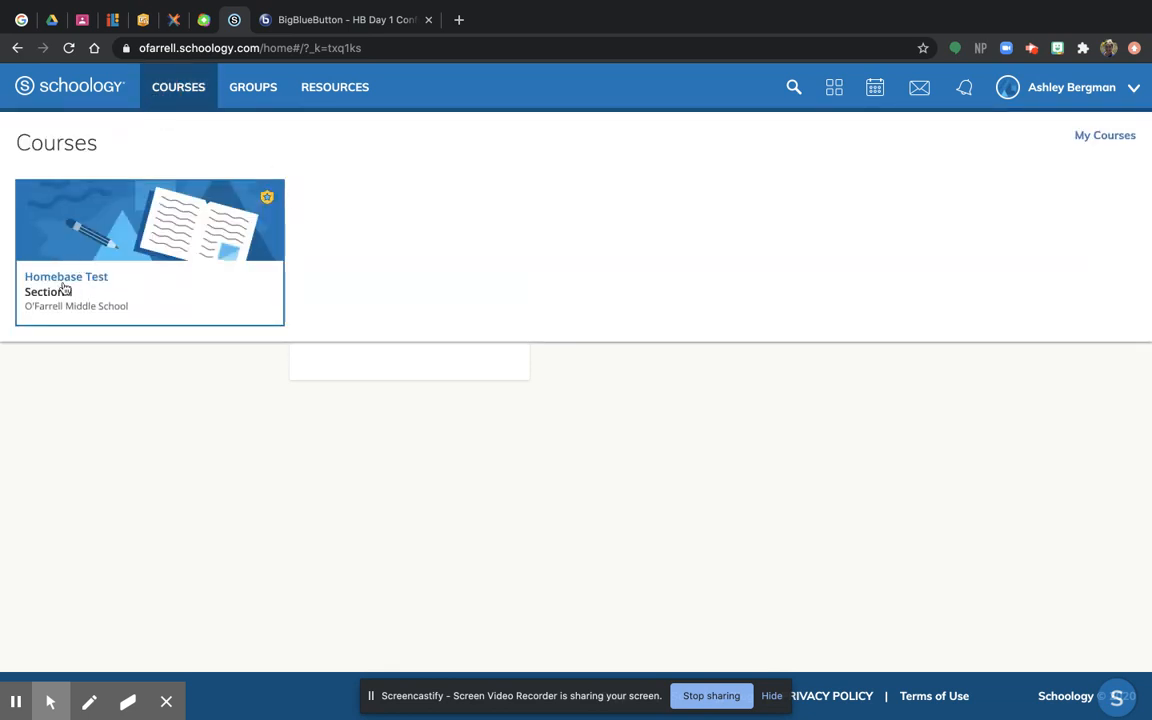
left_click(66, 276)
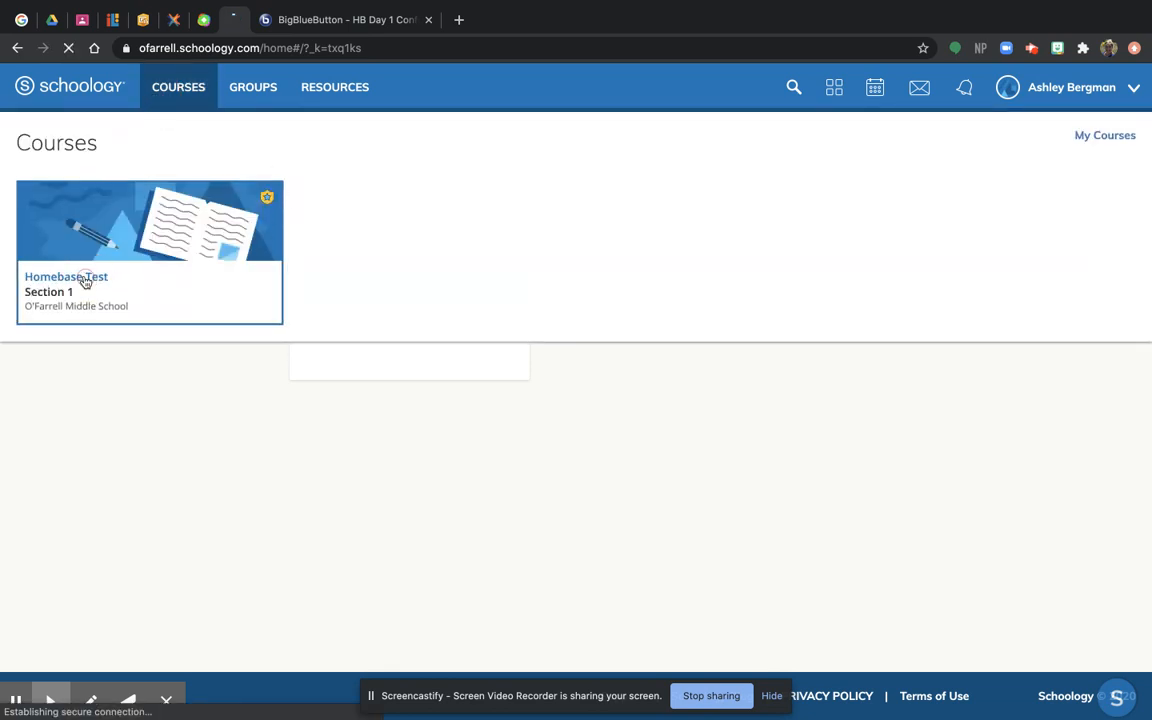
left_click(66, 277)
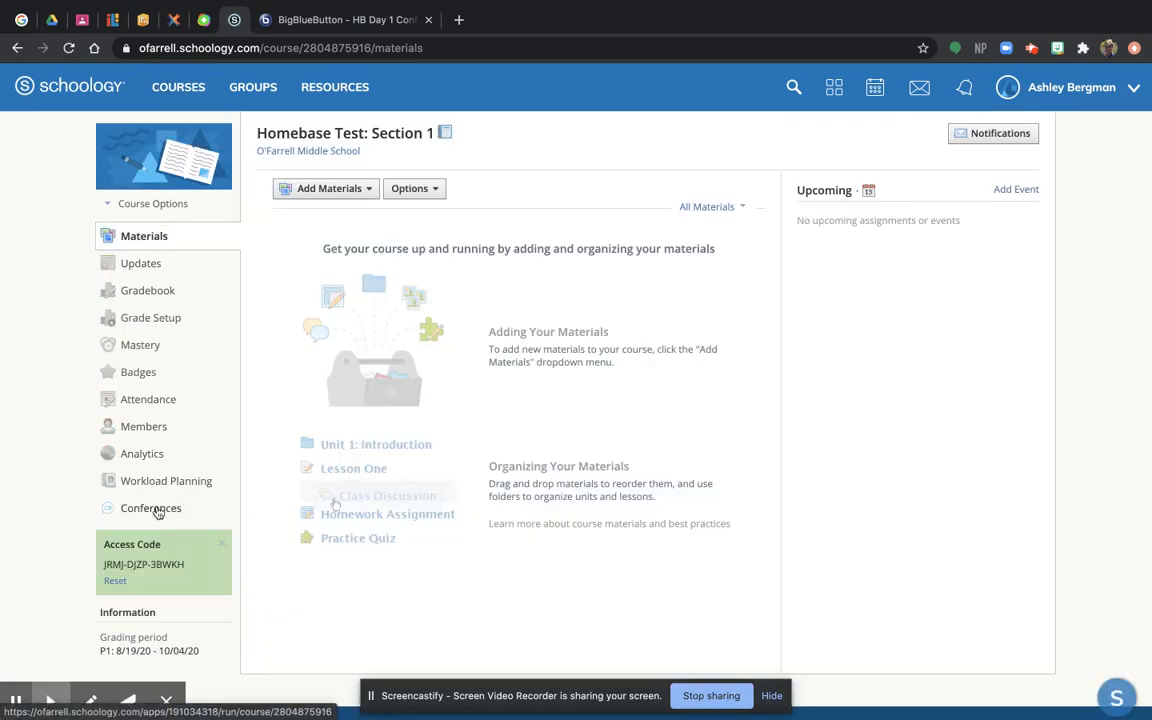
Open the Homebase course's Conferences page listing HB Day 1 Conference in progress.
left_click(150, 508)
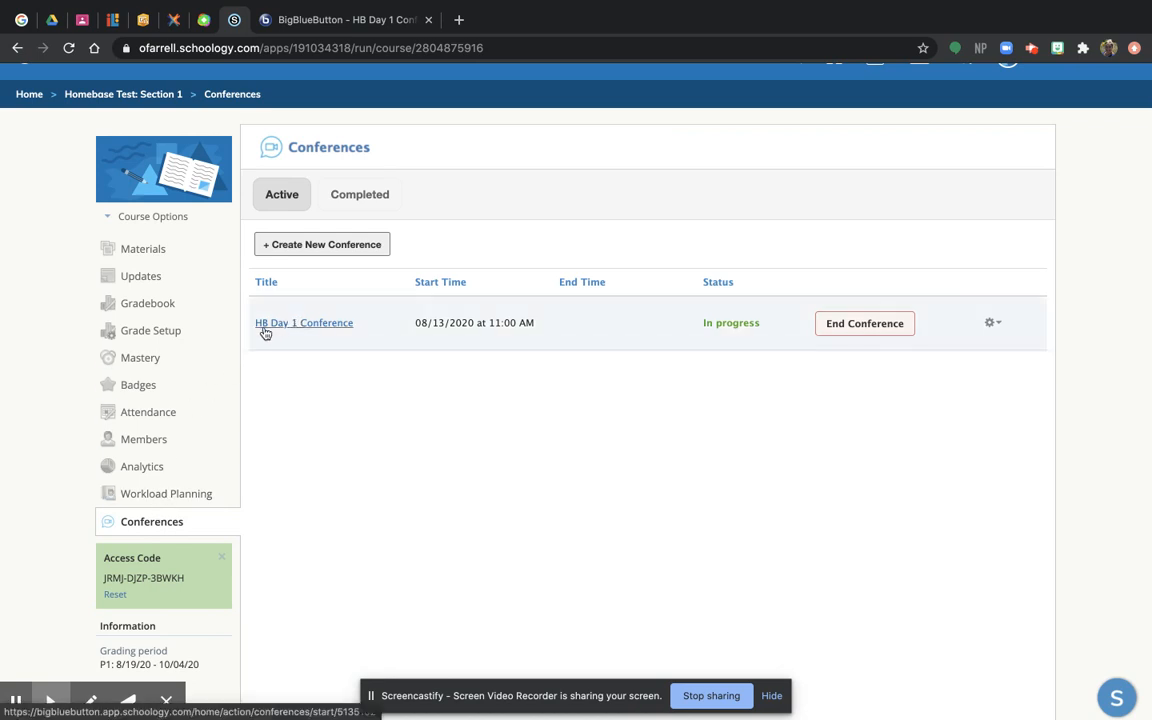
mouse_move(330, 336)
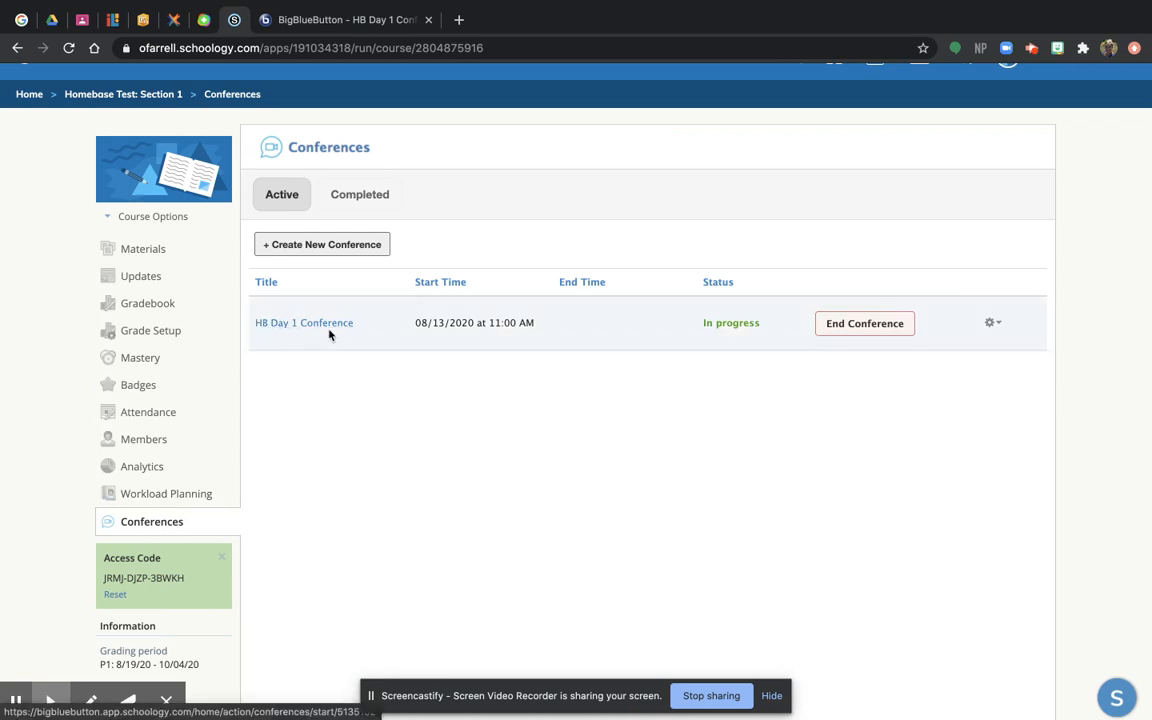